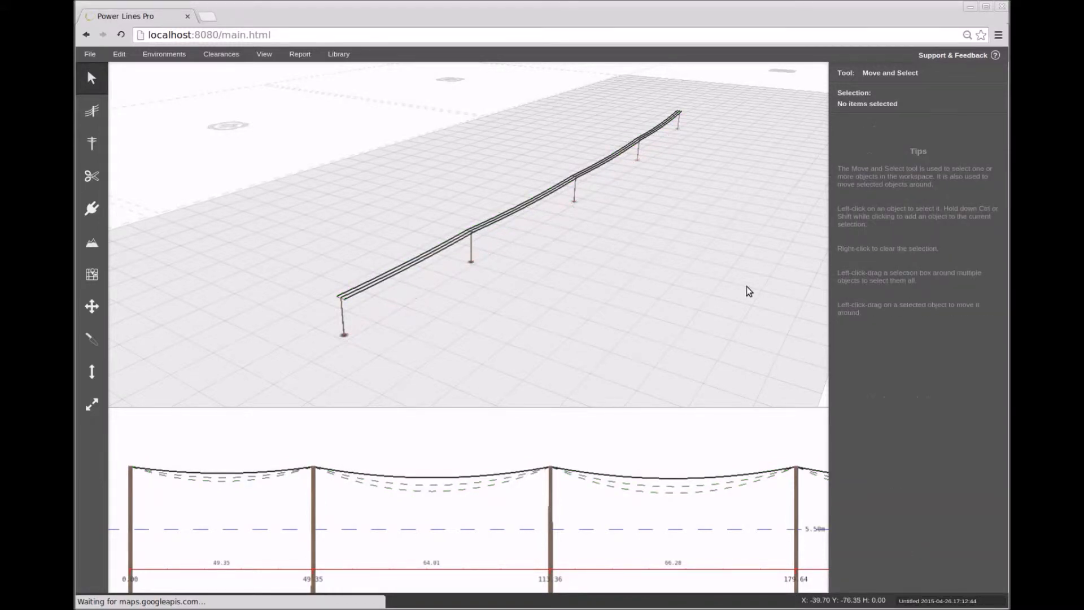
mouse_move(643, 269)
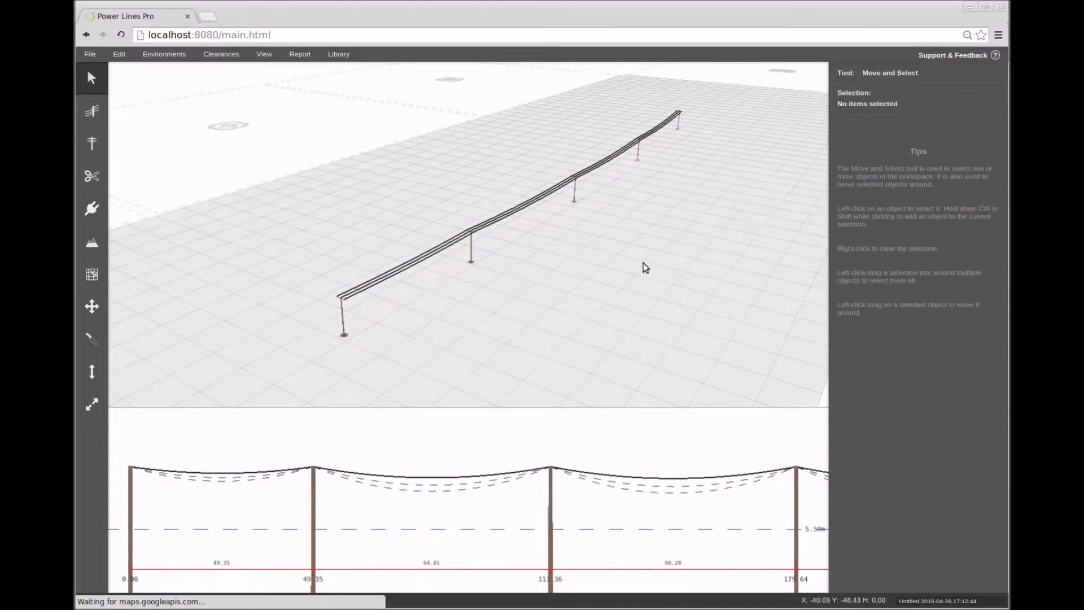
mouse_move(386, 371)
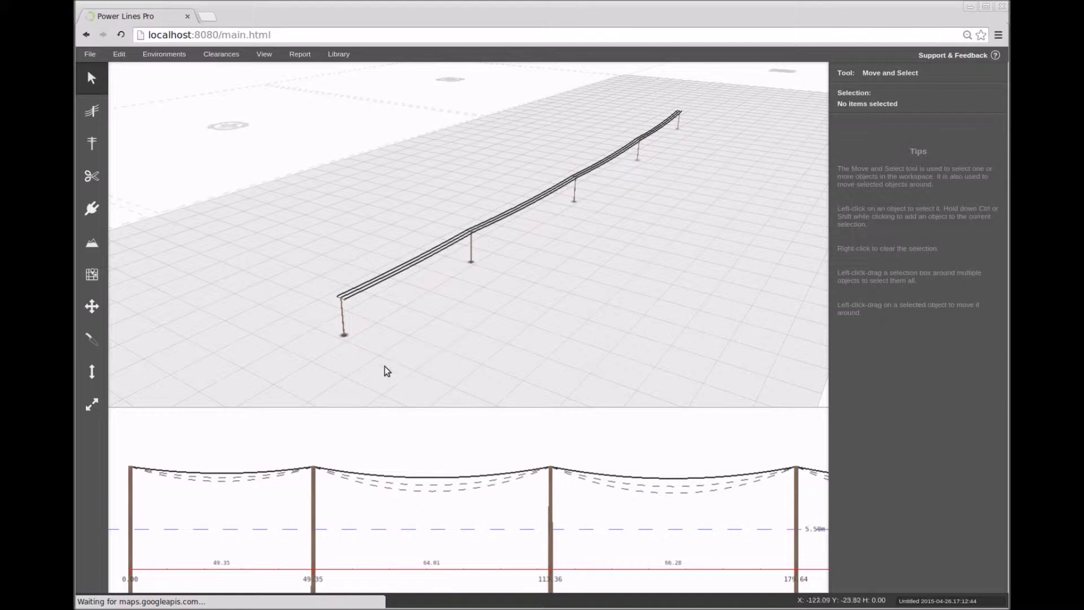
mouse_move(378, 375)
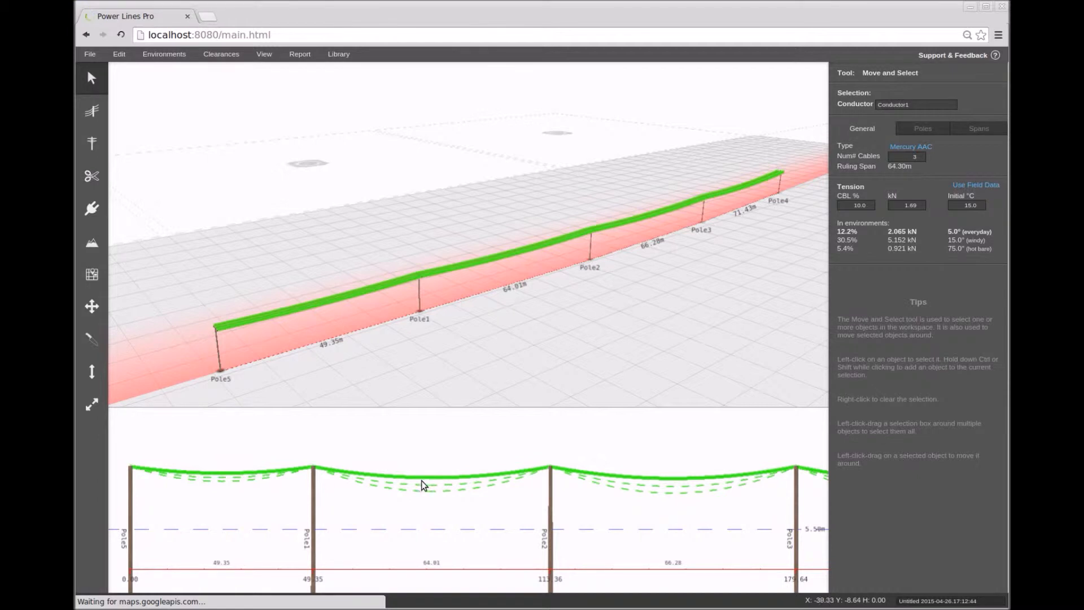
mouse_move(339, 476)
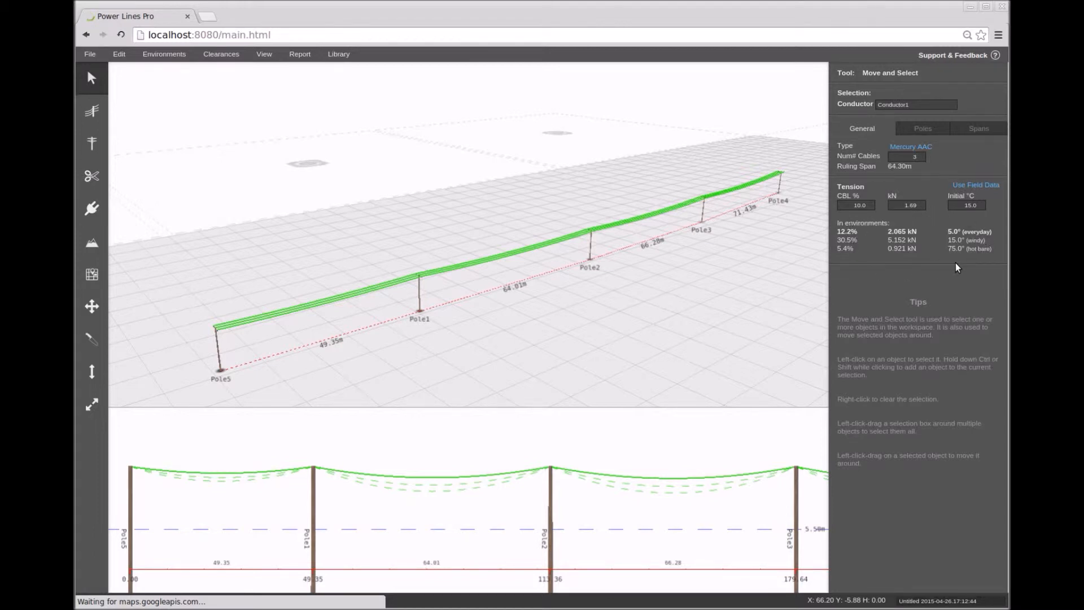
mouse_move(853, 261)
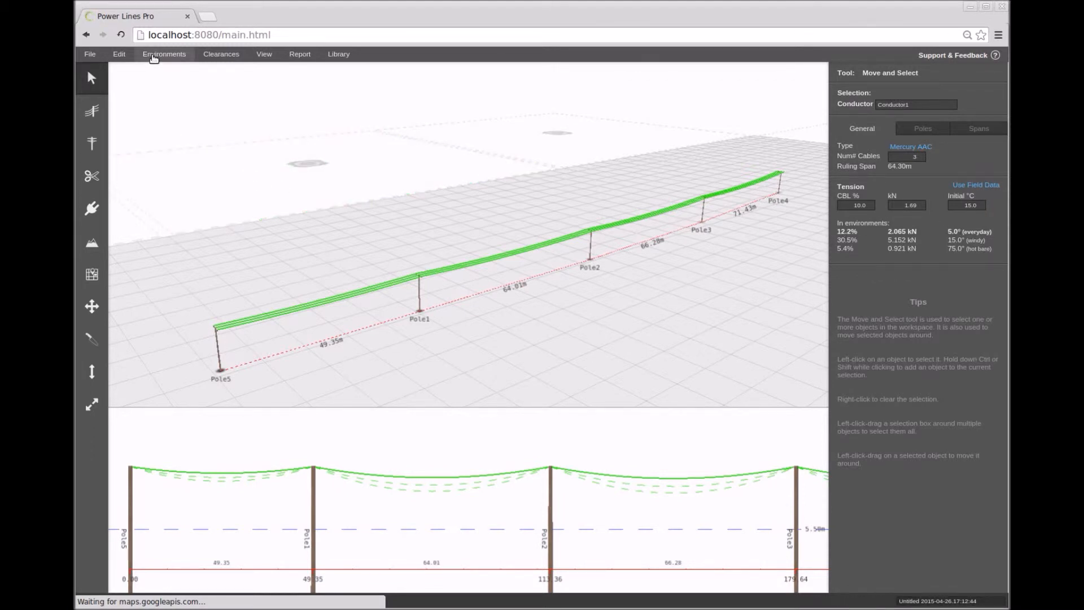
- Set the hot bare environment temperature to 120, then 85, then back to 75.0 °C so the sag curves restore
left_click(164, 55)
type("105")
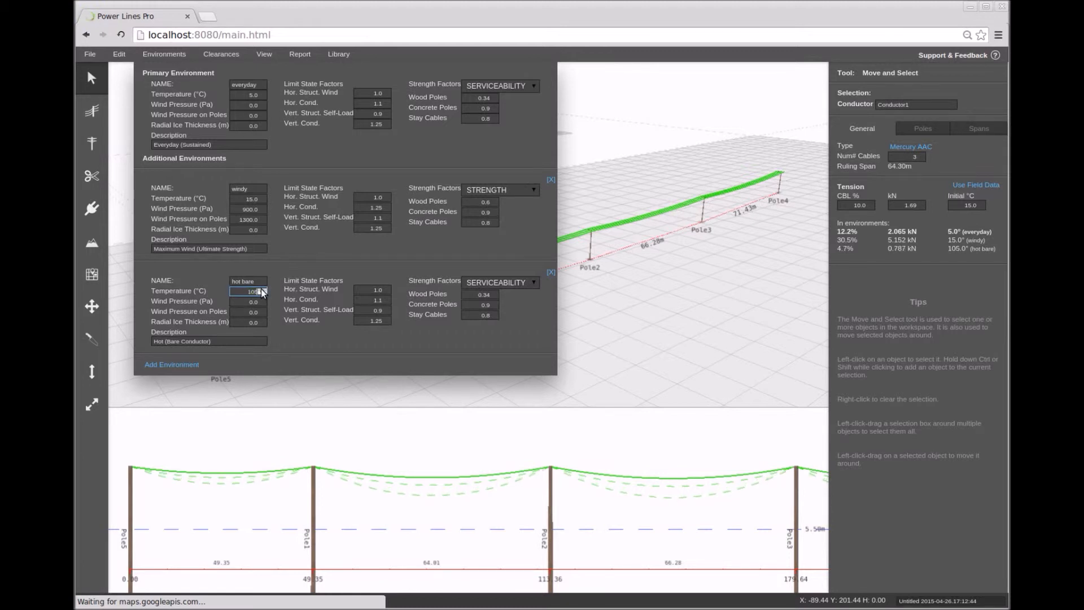
type("120")
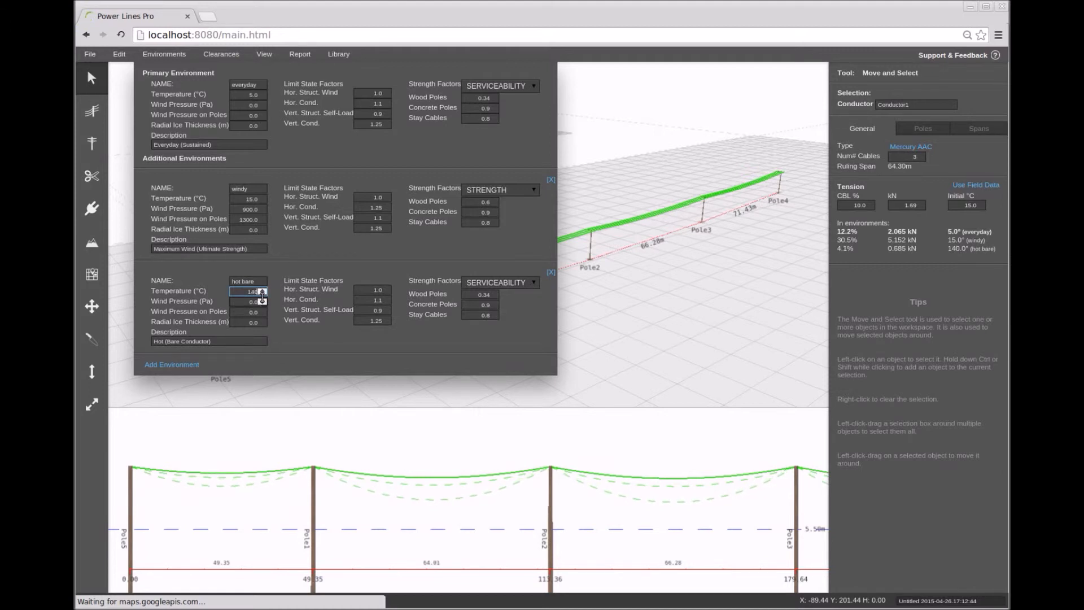
left_click(261, 294)
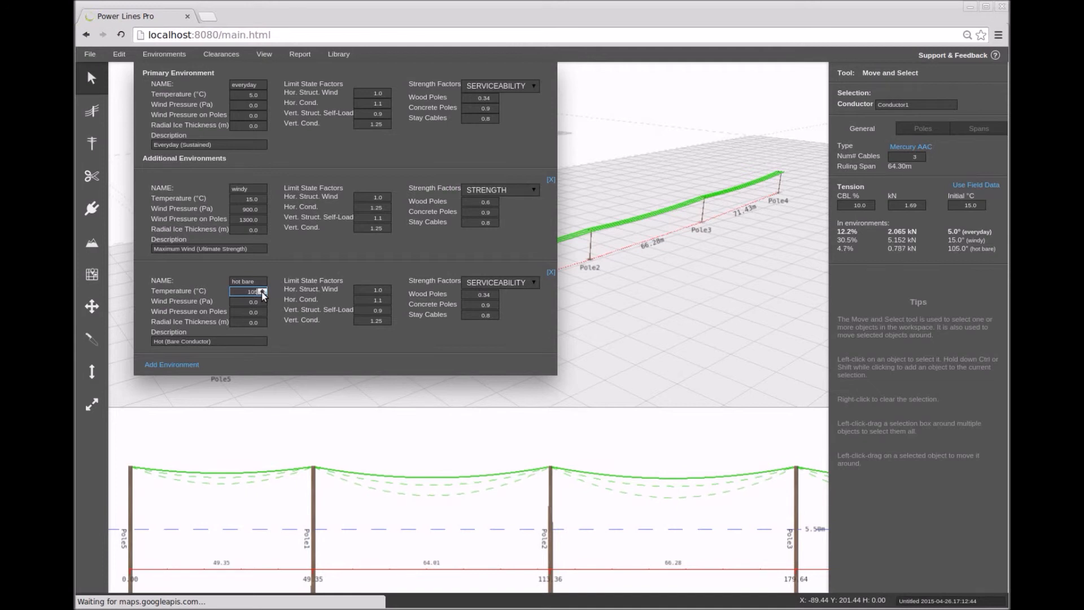
type("85")
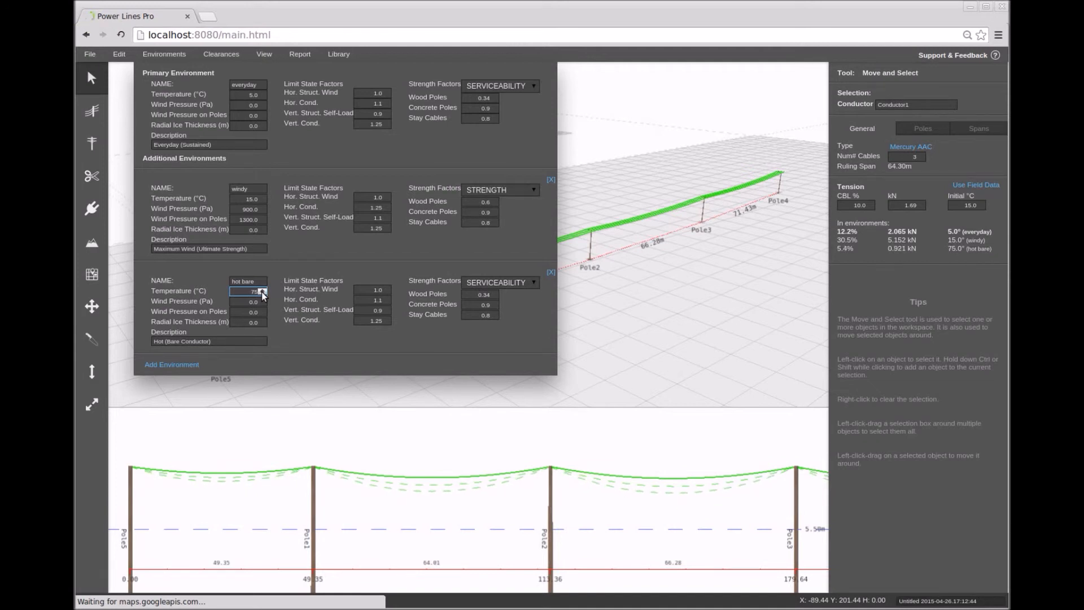
type("75.0")
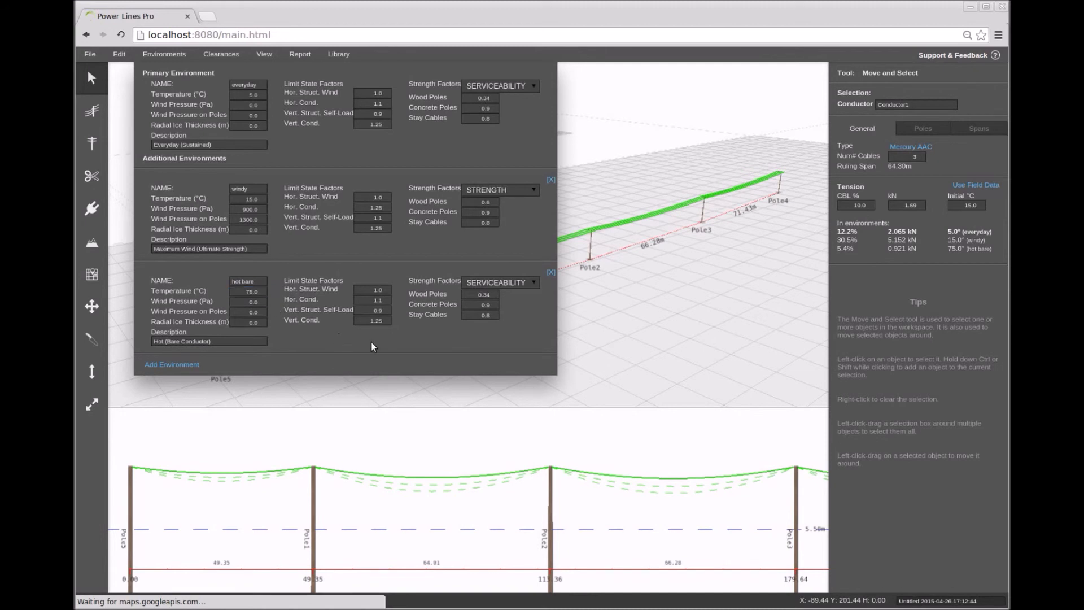